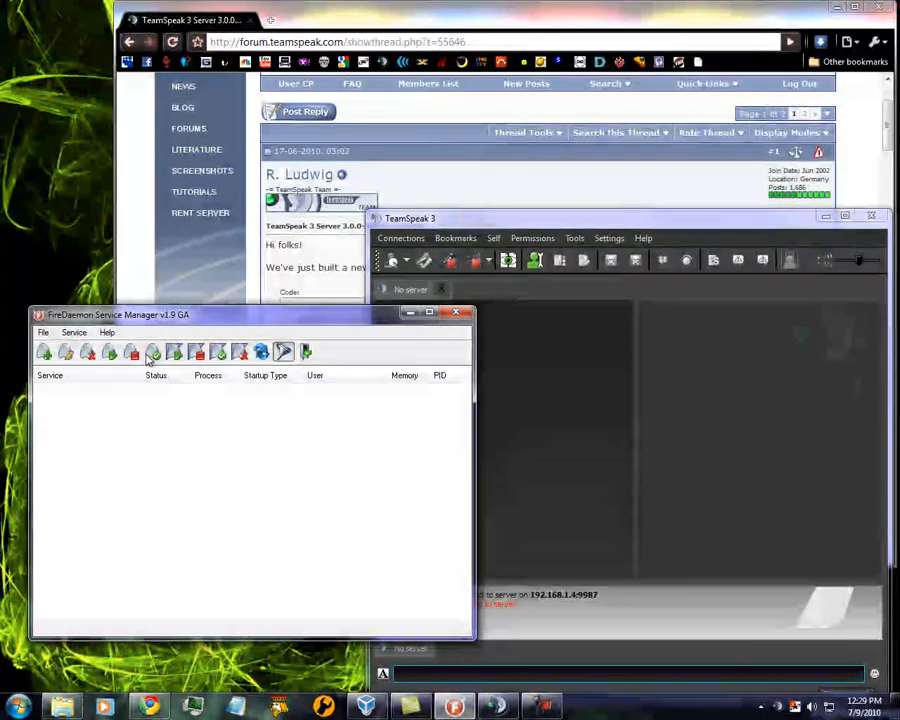
mouse_move(188, 396)
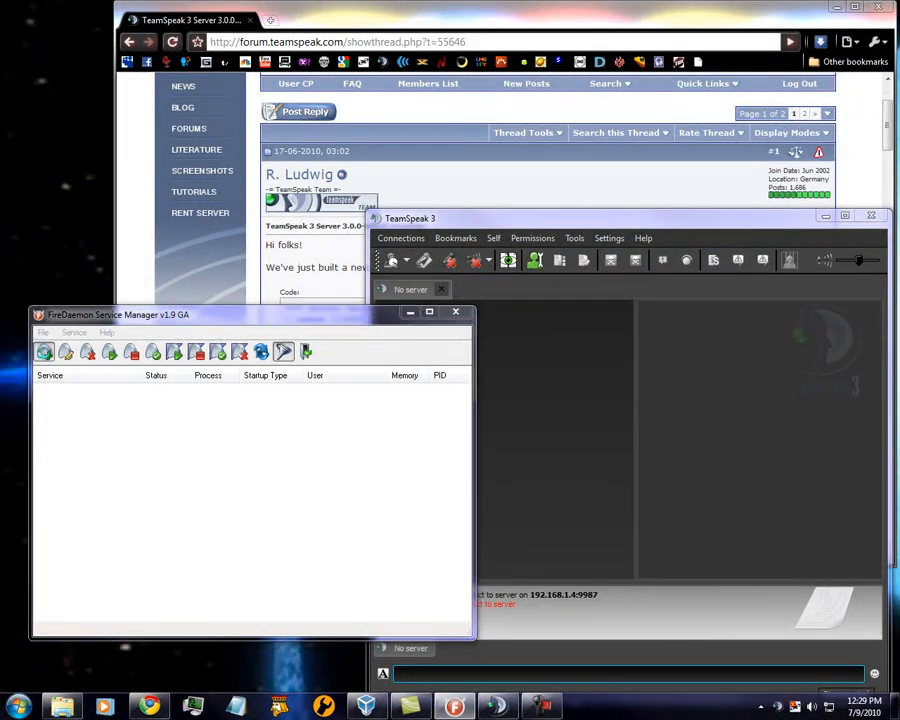
Step: Begin a blank new service definition from the FireDaemon toolbar
click(44, 352)
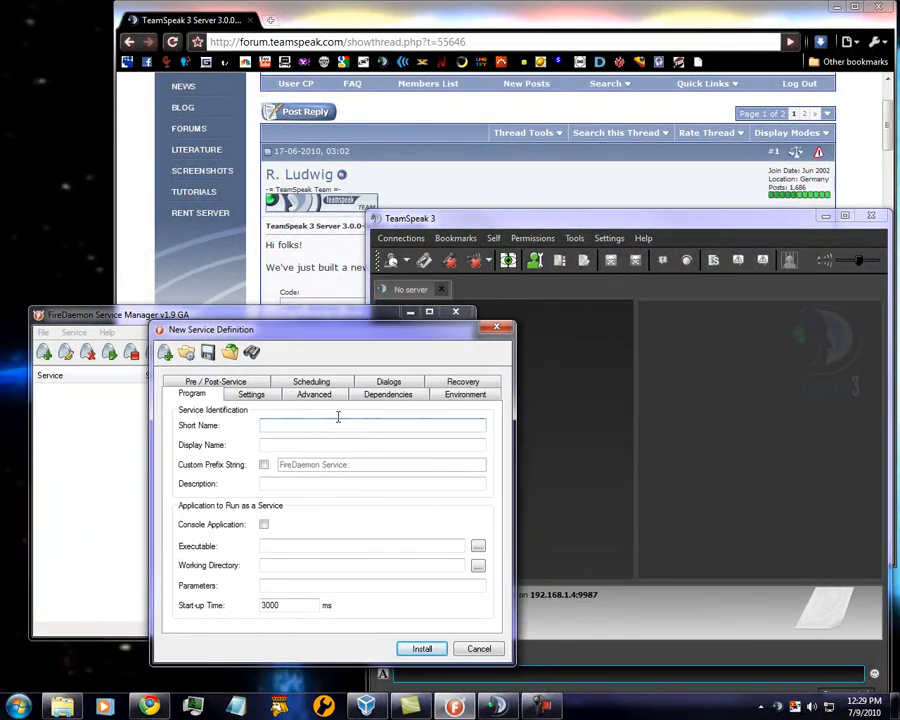
Step: Name the service TS3 and select ts3server_win64 from the server folder as its executable
text(TS3)
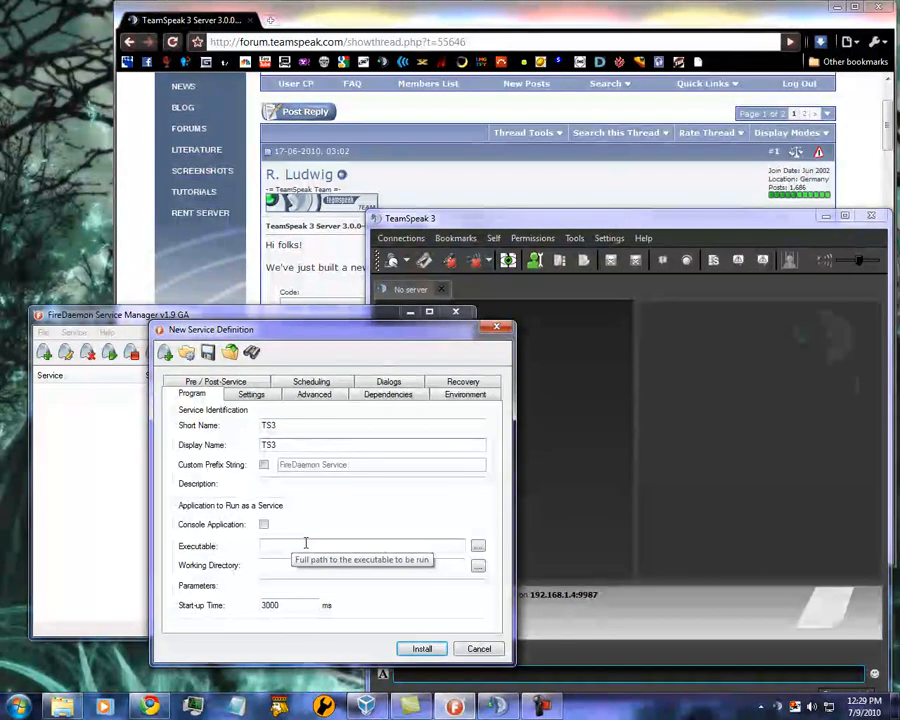
mouse_move(480, 546)
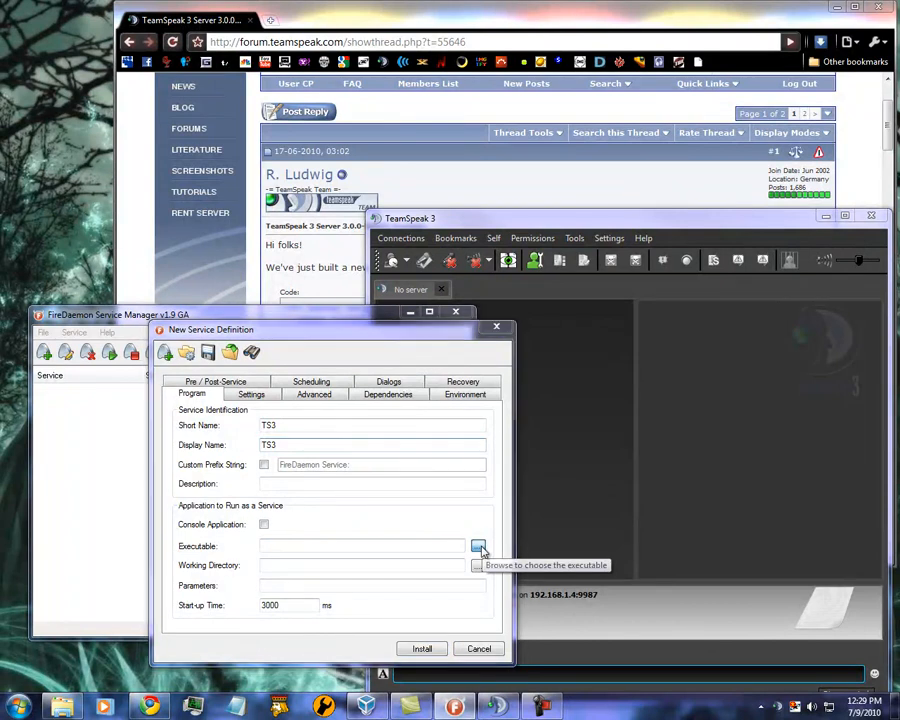
click(480, 546)
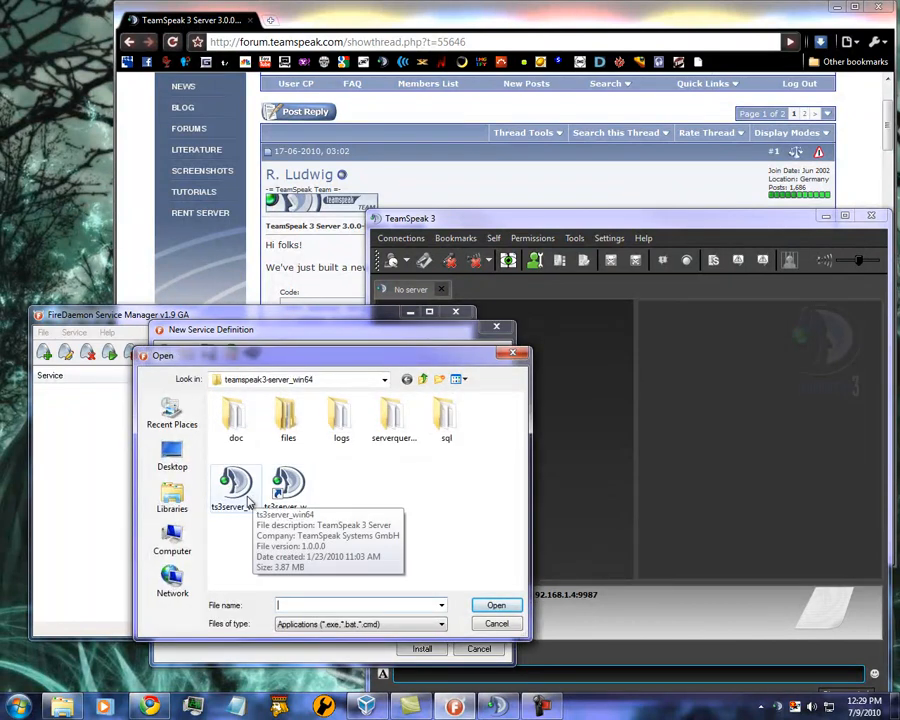
click(236, 486)
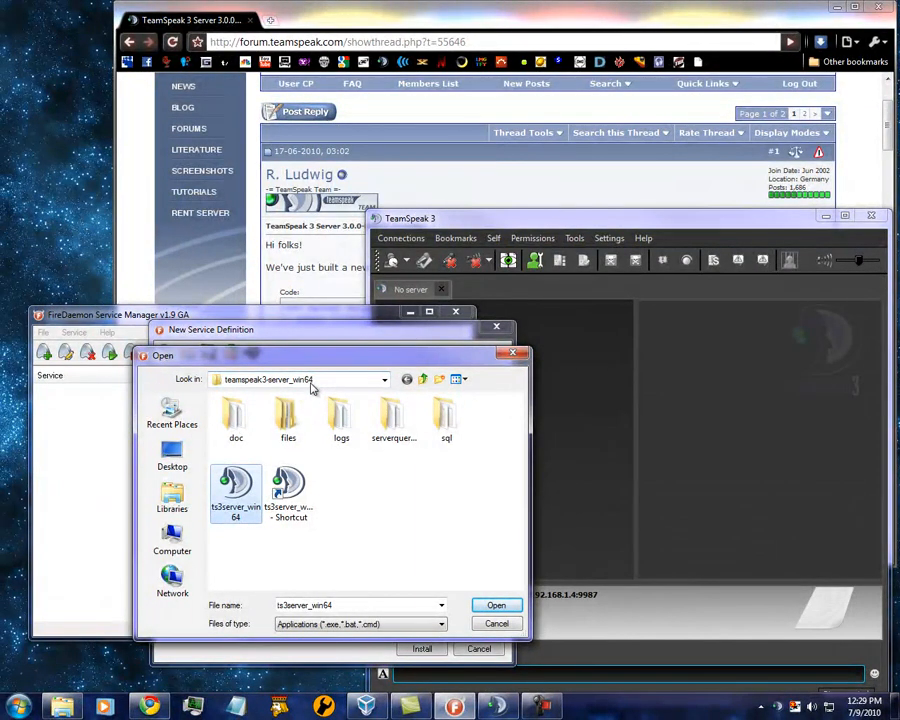
mouse_move(236, 490)
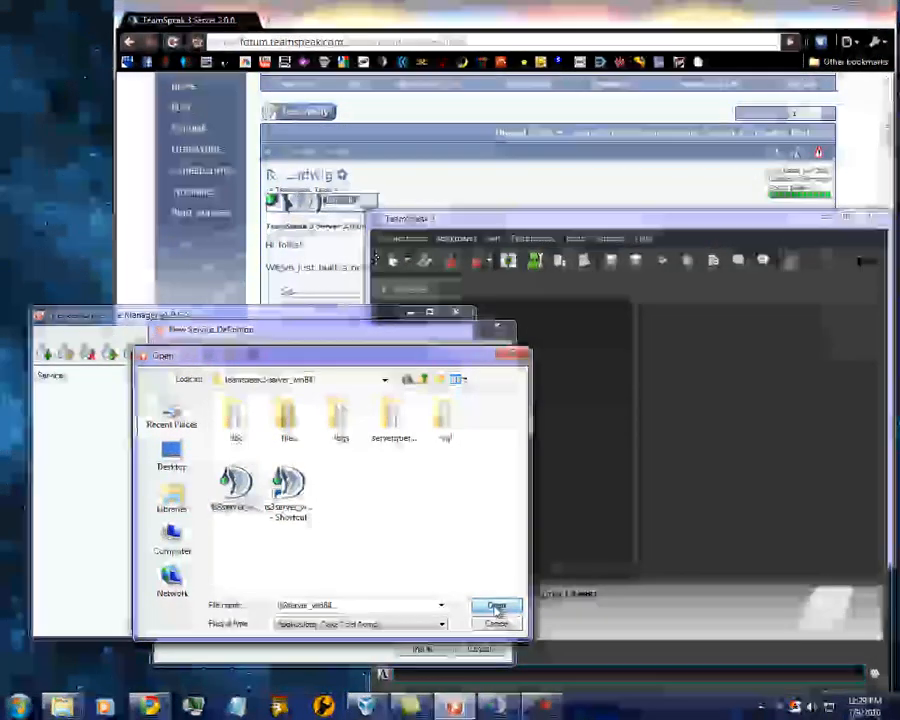
click(496, 608)
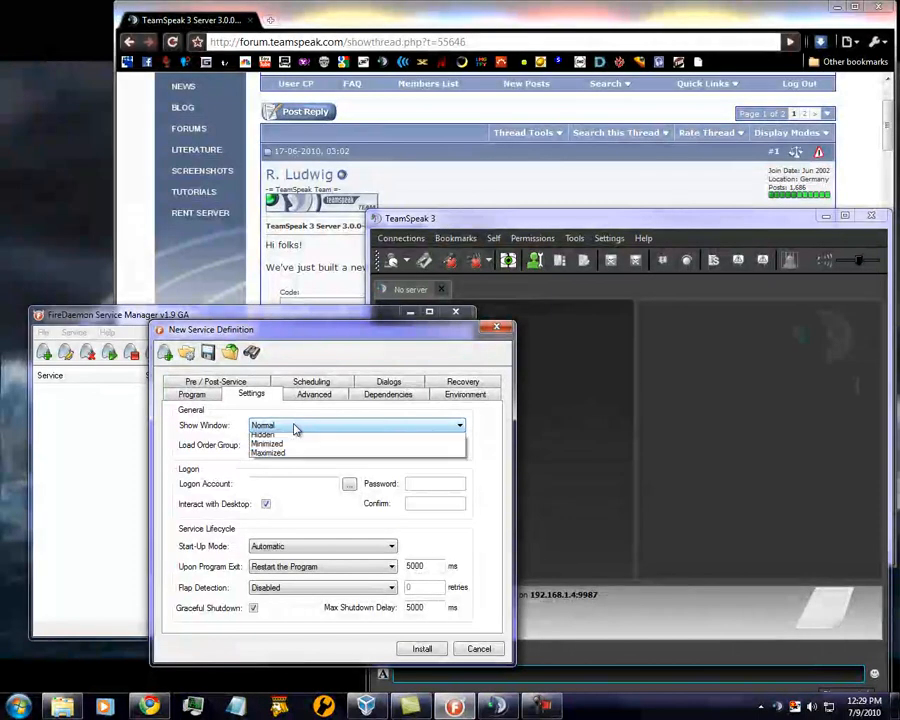
Step: Set Show Window to Hidden, install the TS3 service and dismiss the definition dialog
click(264, 434)
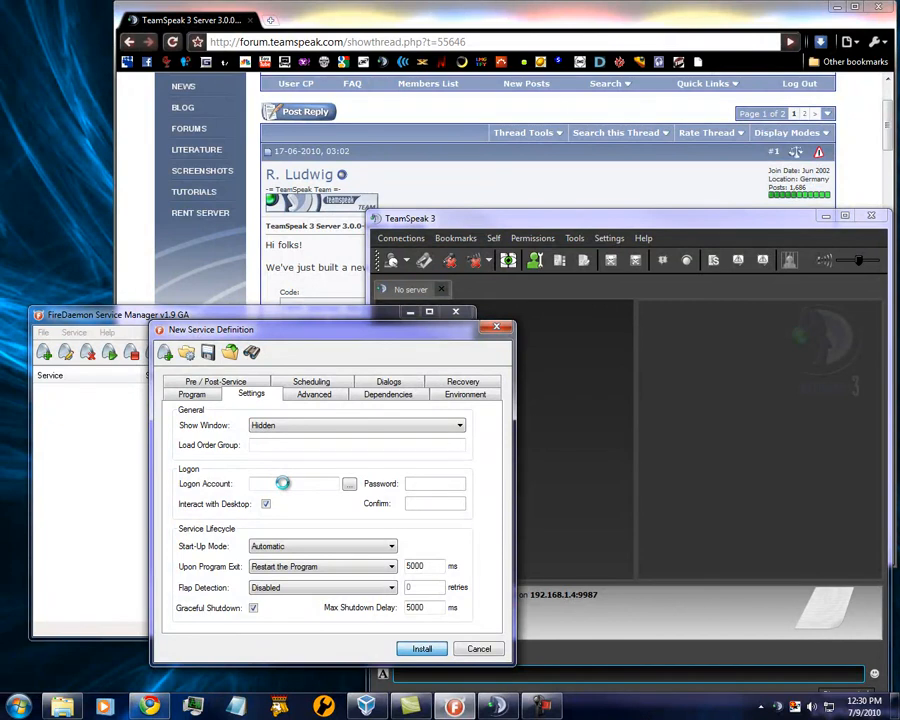
click(420, 648)
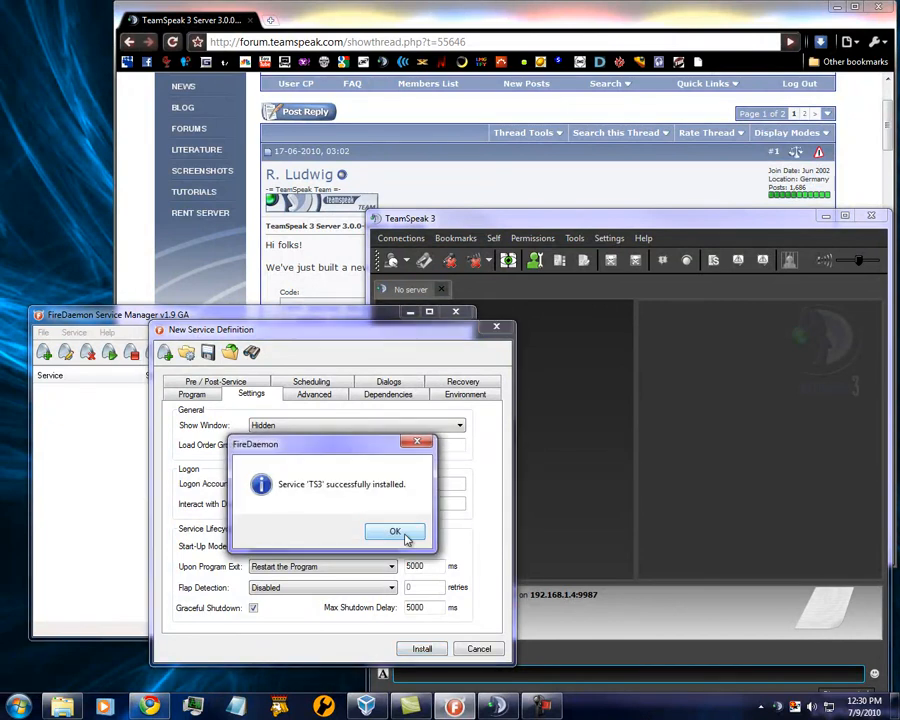
click(394, 532)
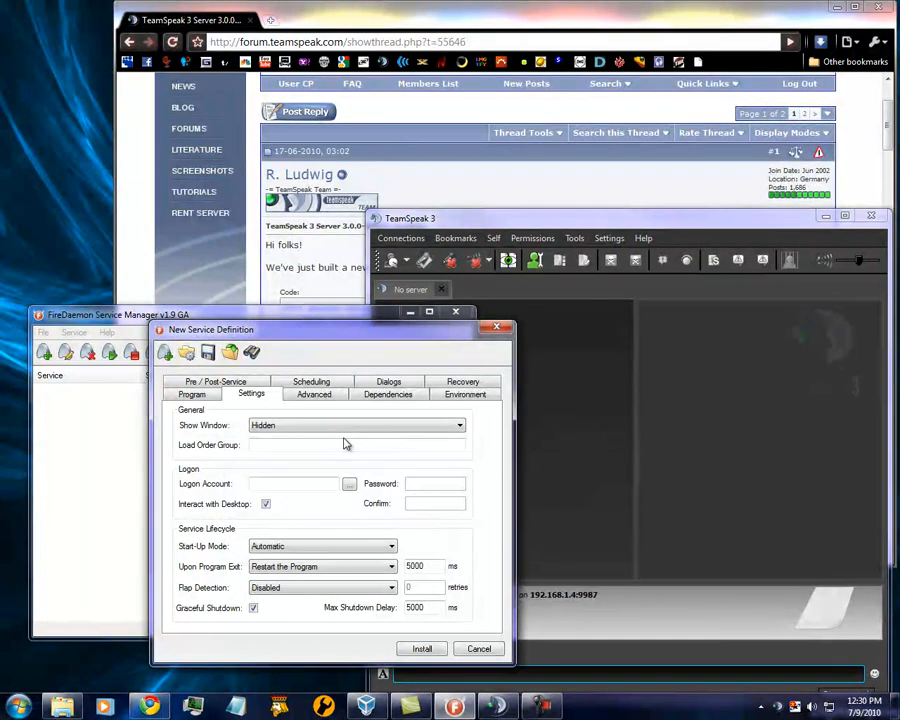
click(420, 648)
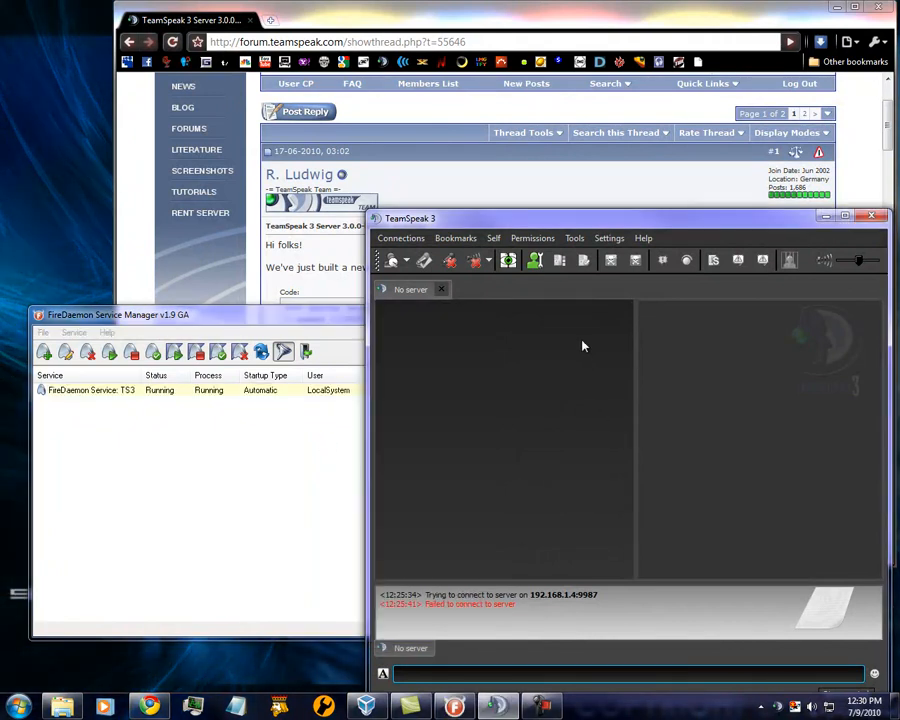
Step: Connect to the bookmarked local server at 192.168.1.4 from the Bookmarks menu
click(456, 238)
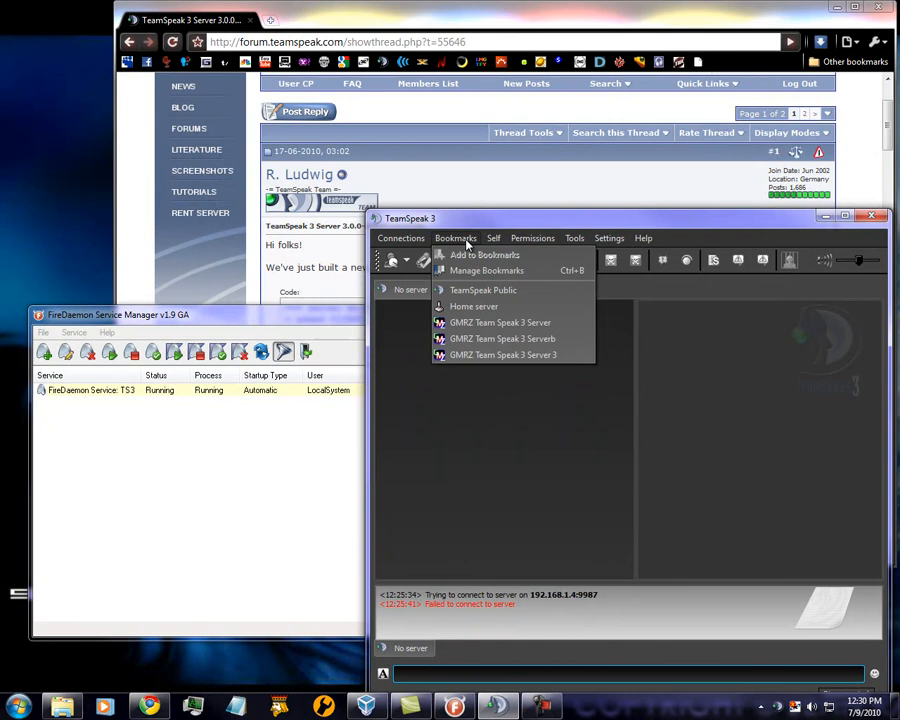
click(482, 290)
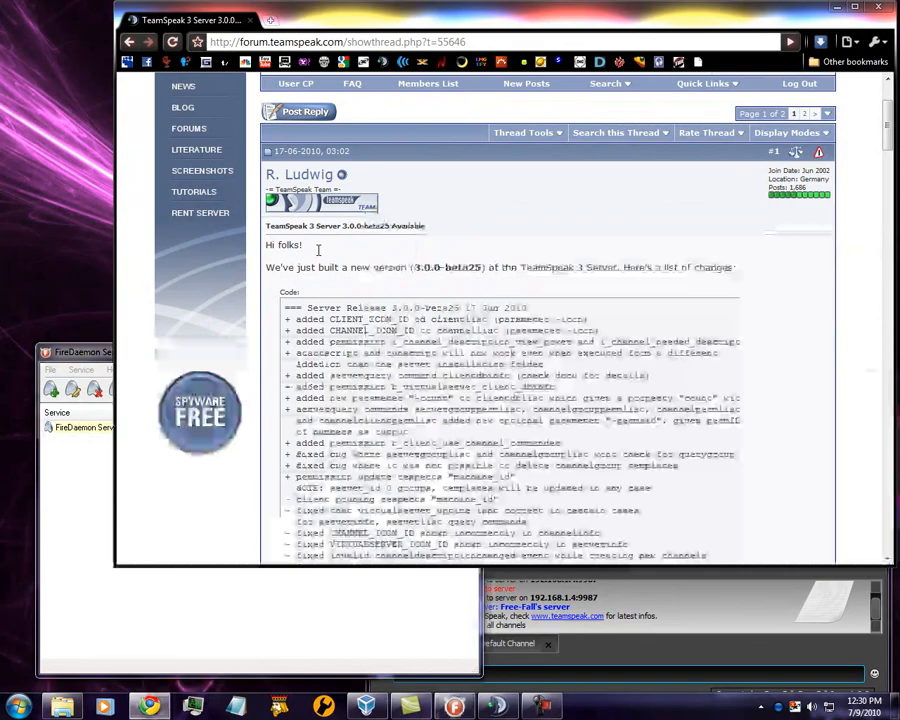
scroll(down, 3)
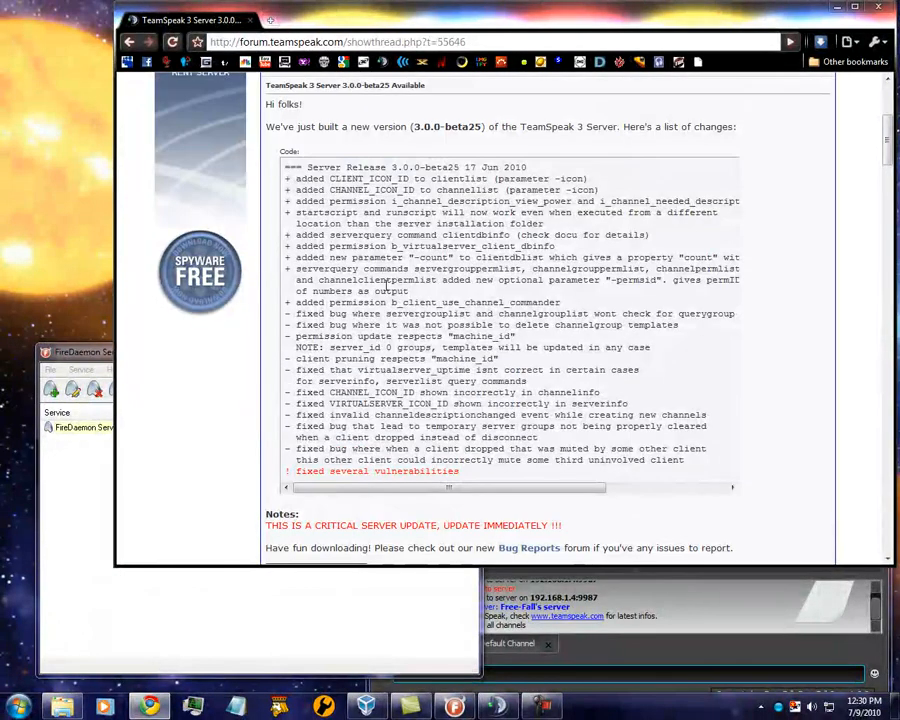
mouse_move(396, 476)
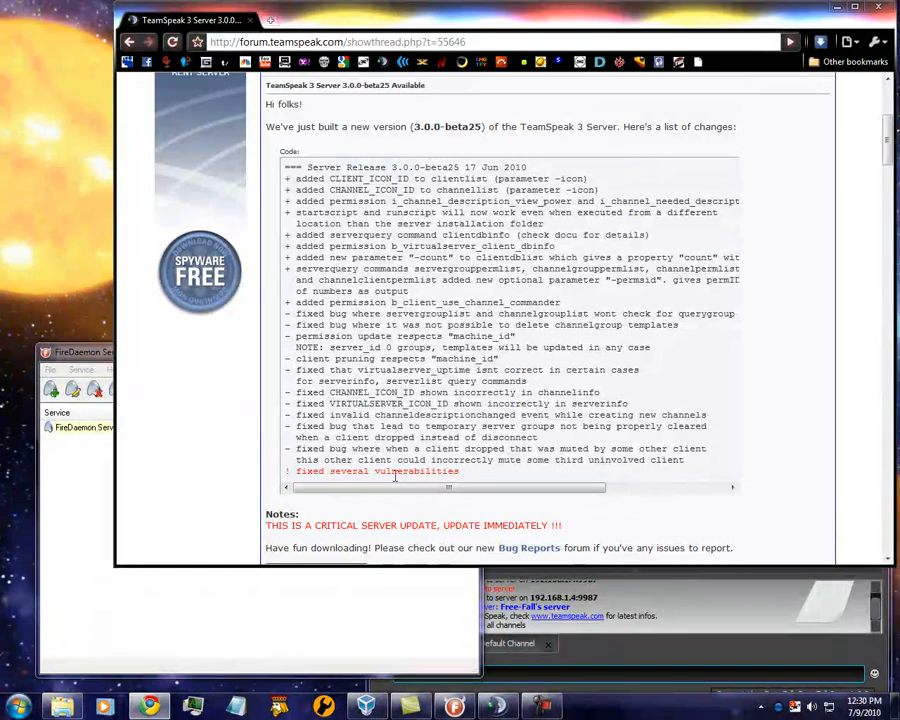
mouse_move(470, 476)
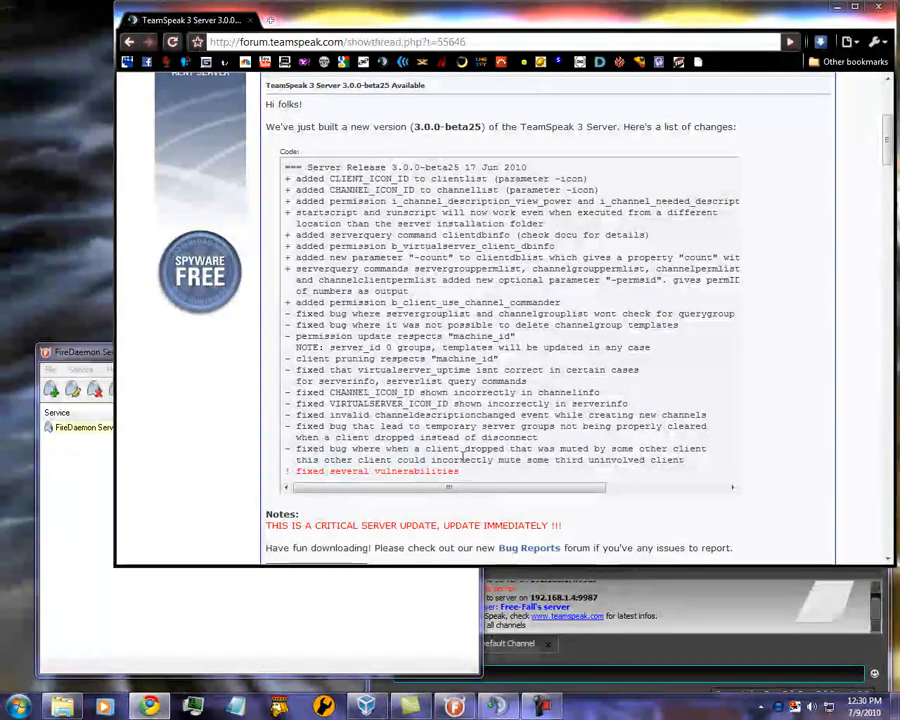
mouse_move(540, 548)
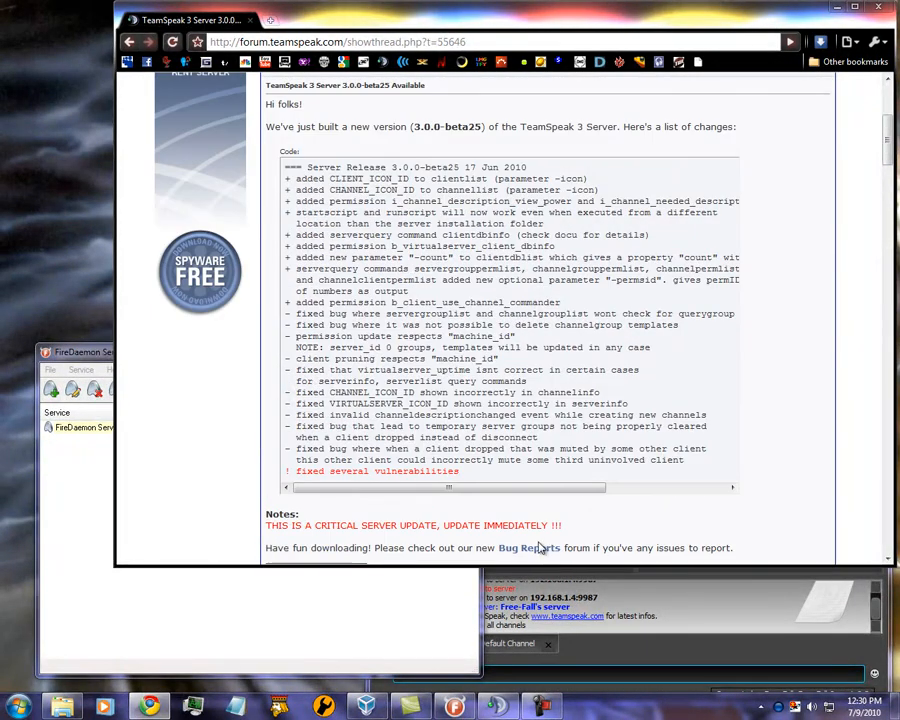
mouse_move(424, 524)
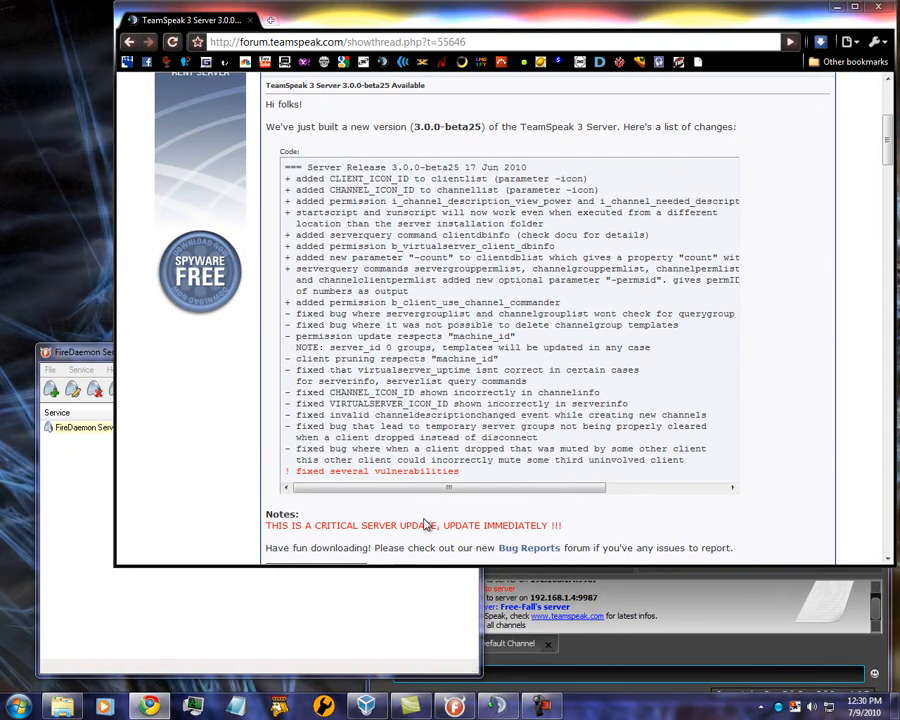
mouse_move(548, 530)
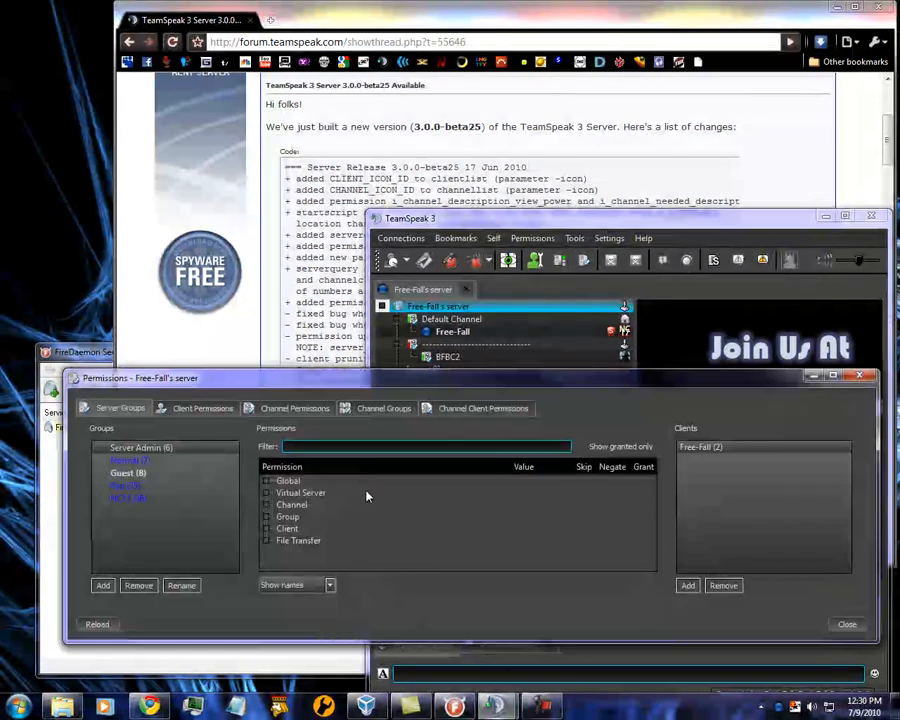
Step: Close the server group permissions, view Free-Fall's Set Server Group, and minimise the client
click(140, 448)
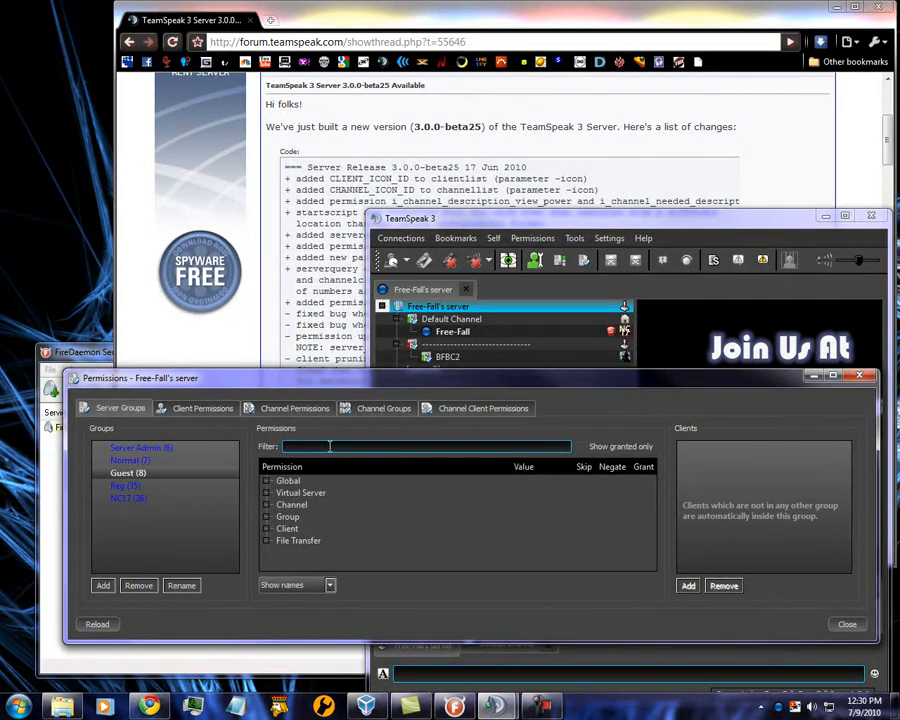
text(token)
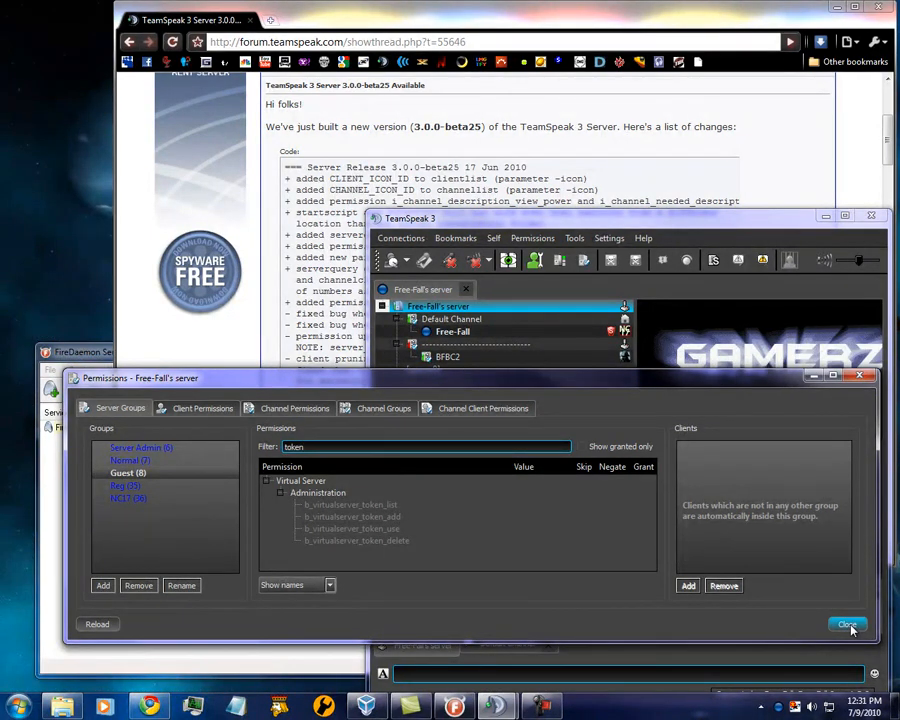
click(848, 624)
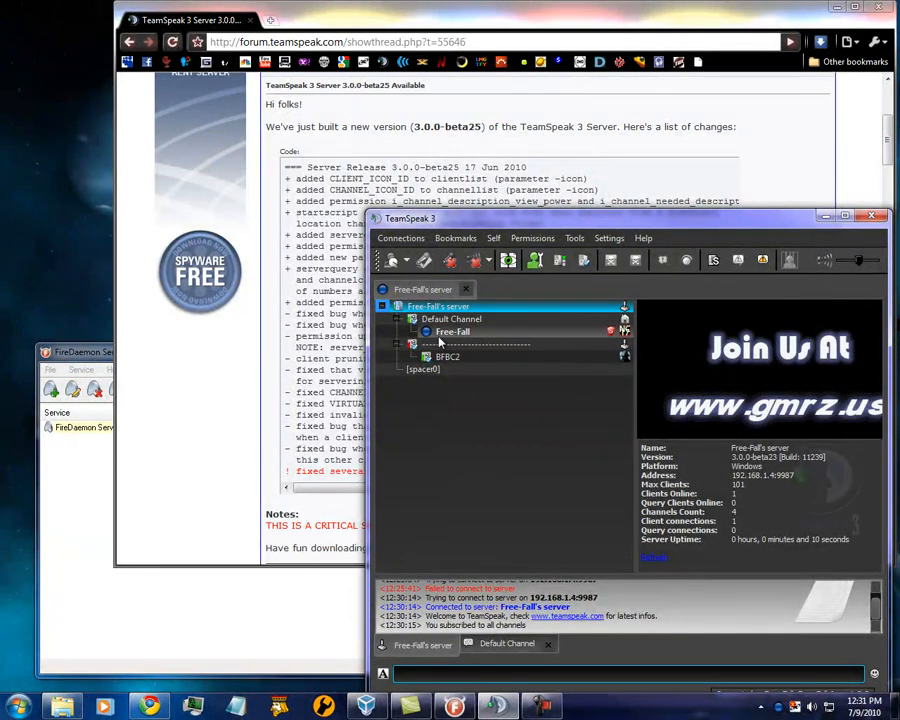
right_click(452, 332)
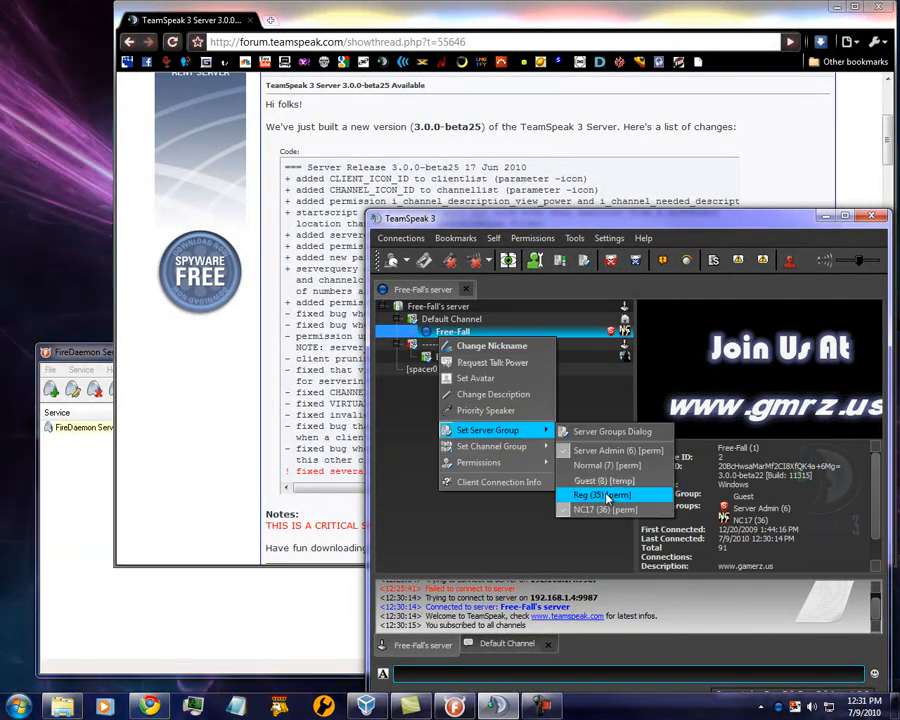
mouse_move(500, 560)
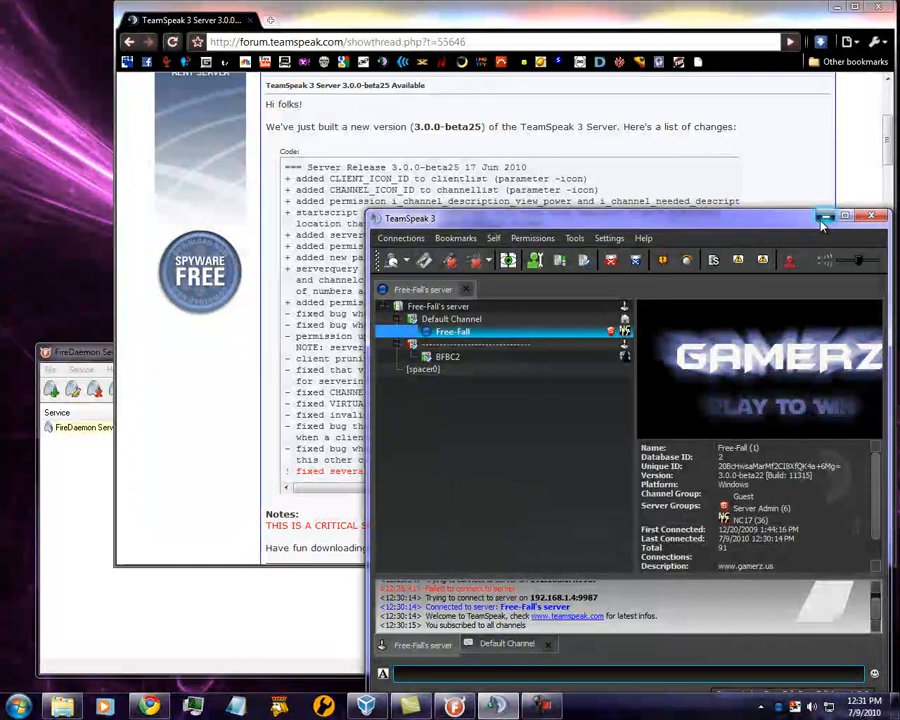
click(824, 216)
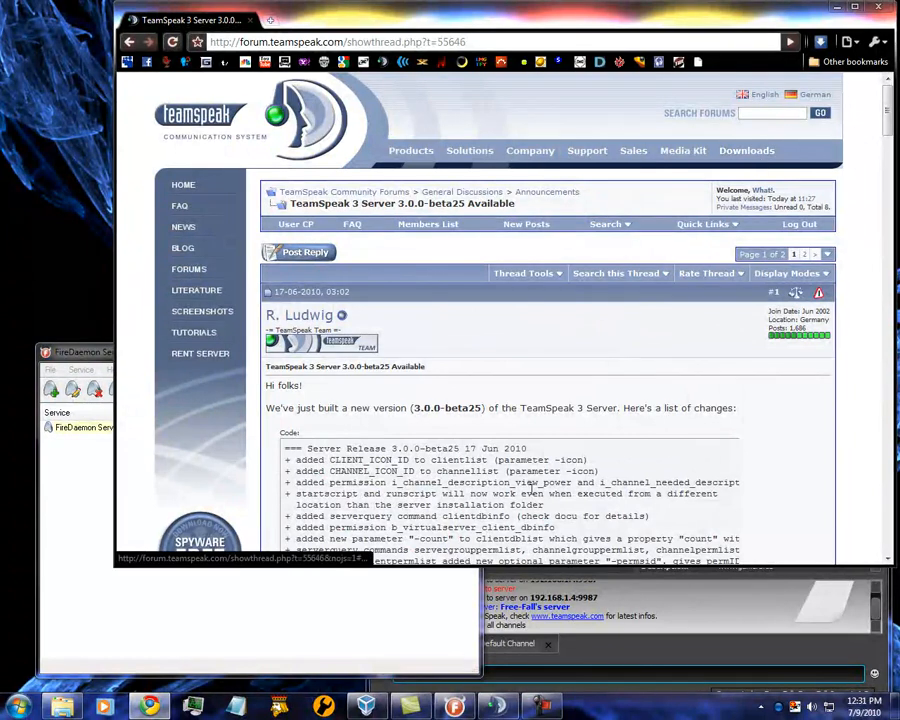
mouse_move(746, 150)
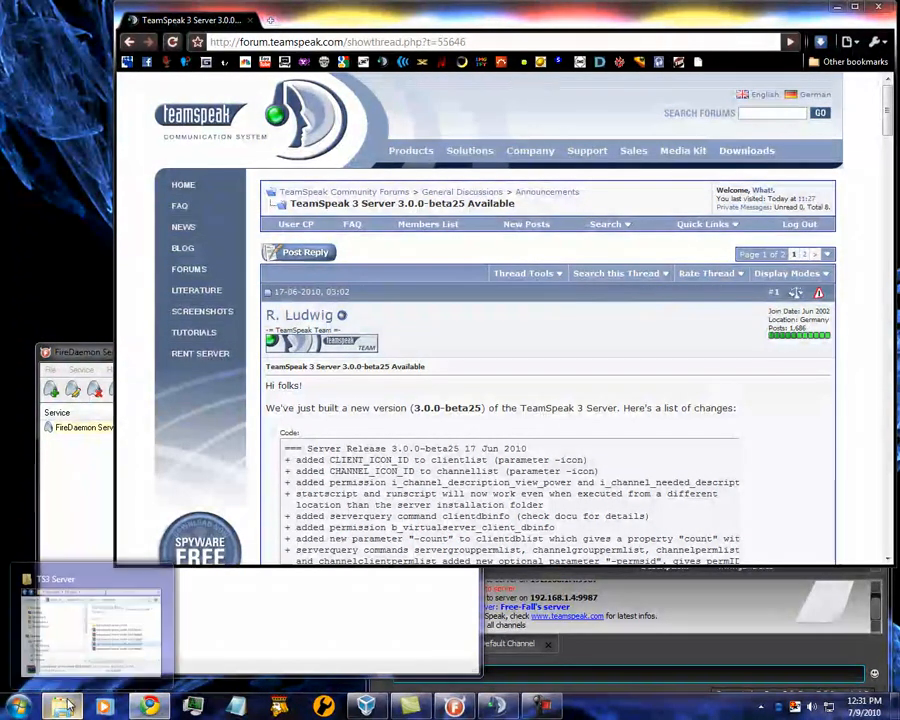
Step: Bring up the TS3 Server folder window holding the beta archives from the taskbar
click(90, 620)
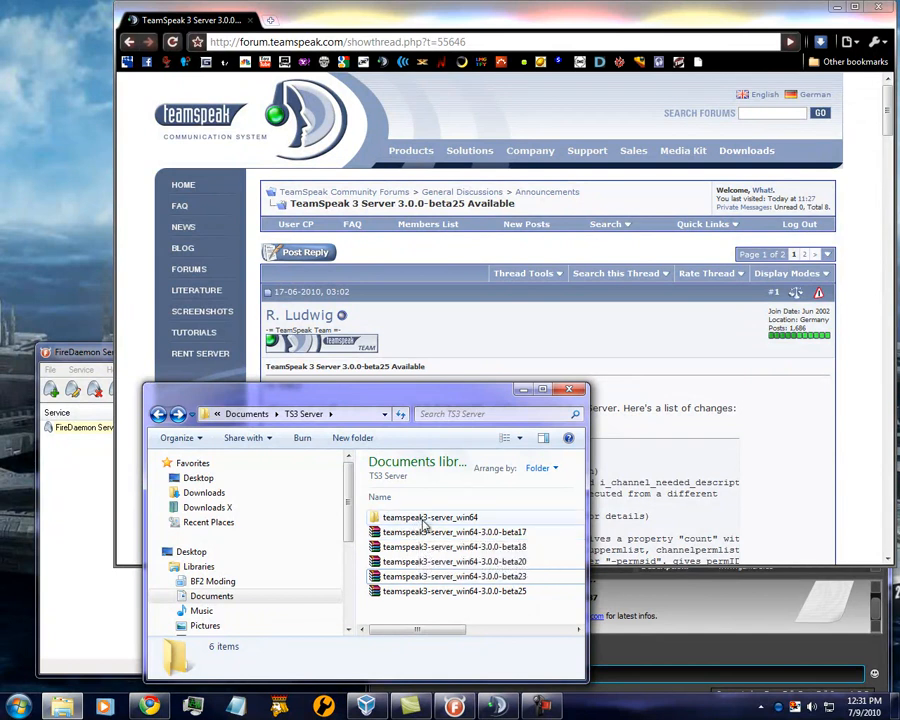
mouse_move(466, 592)
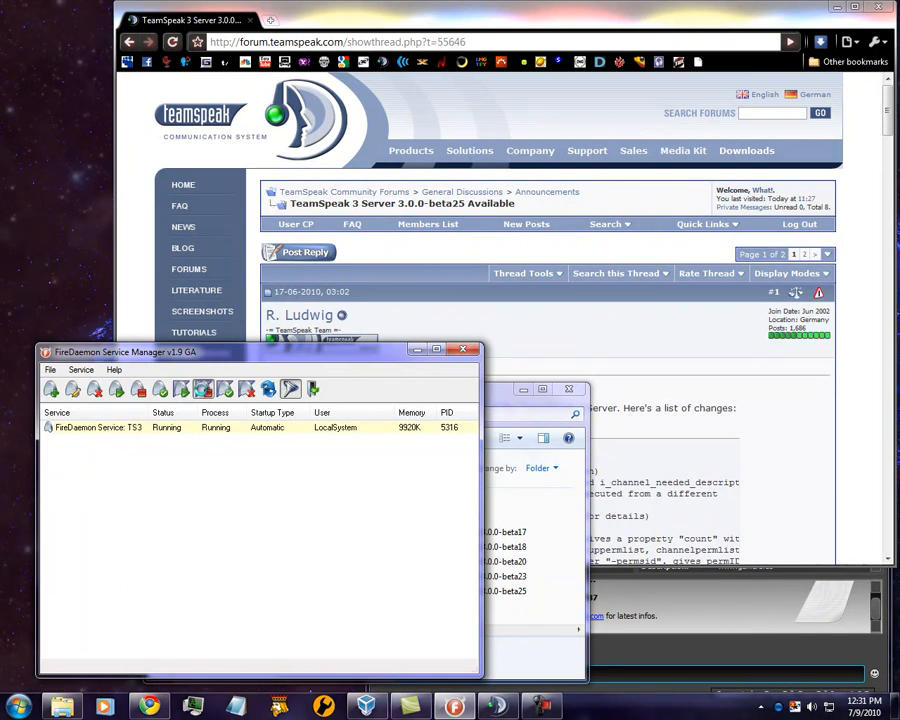
Step: Stop the running TS3 service from the FireDaemon toolbar
click(140, 388)
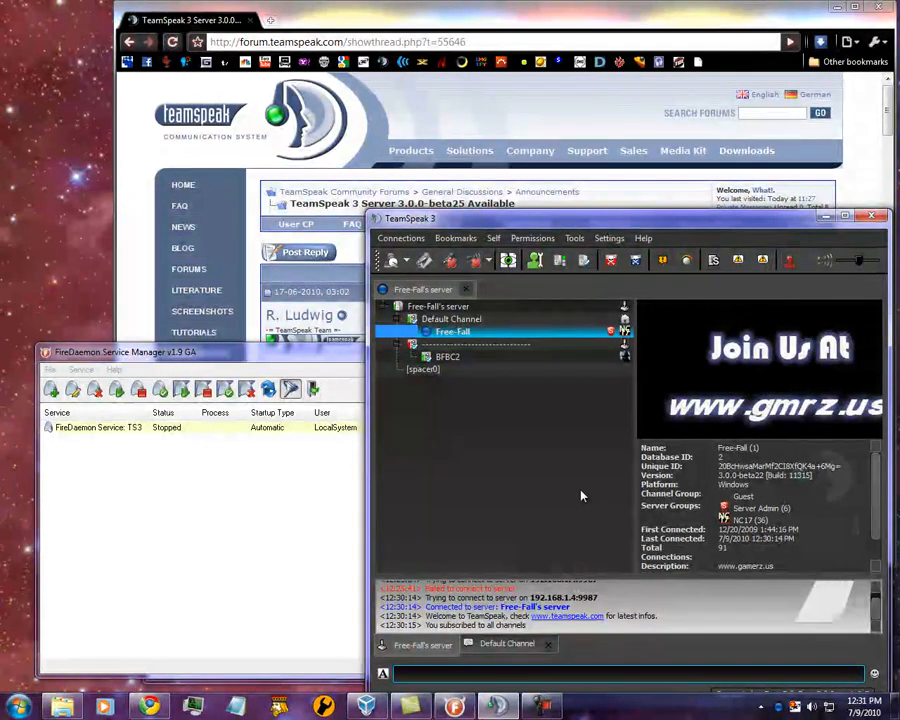
click(450, 344)
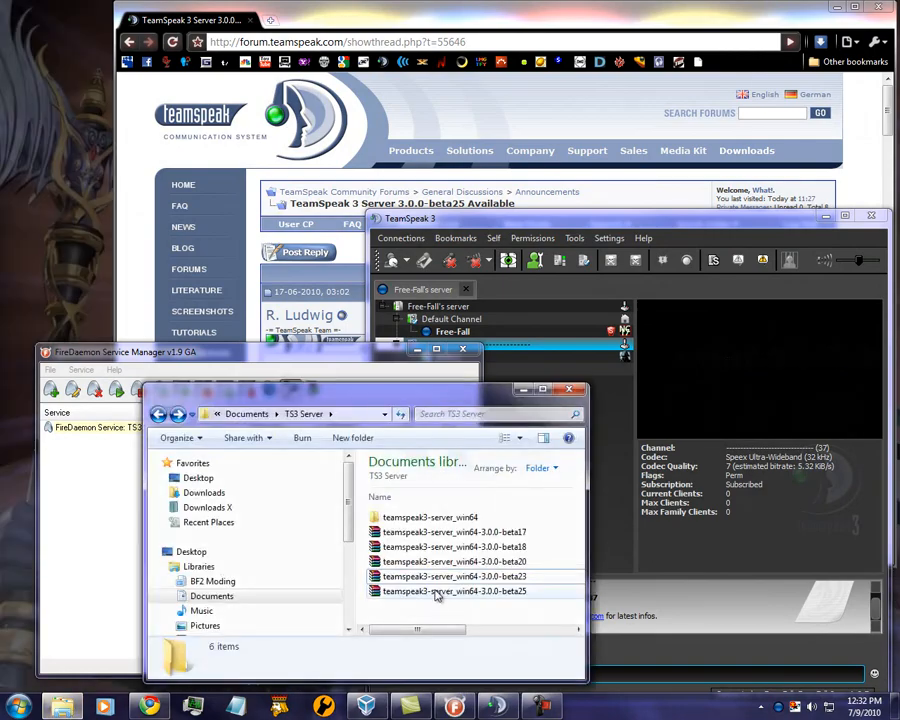
Step: Extract the teamspeak3-server_win64-3.0.0-beta25 zip here via its context menu
right_click(454, 592)
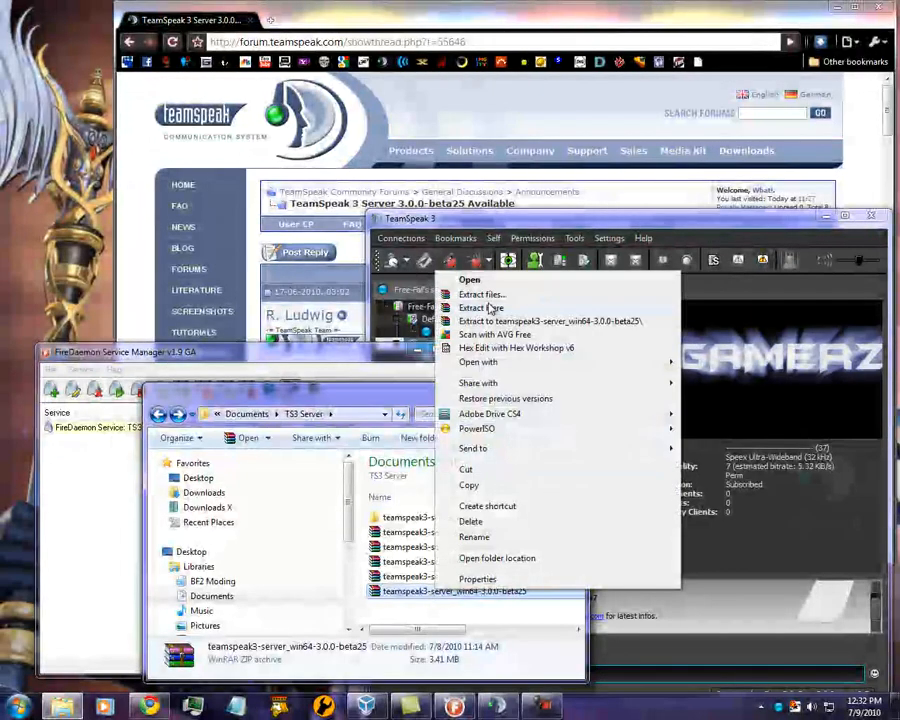
click(480, 308)
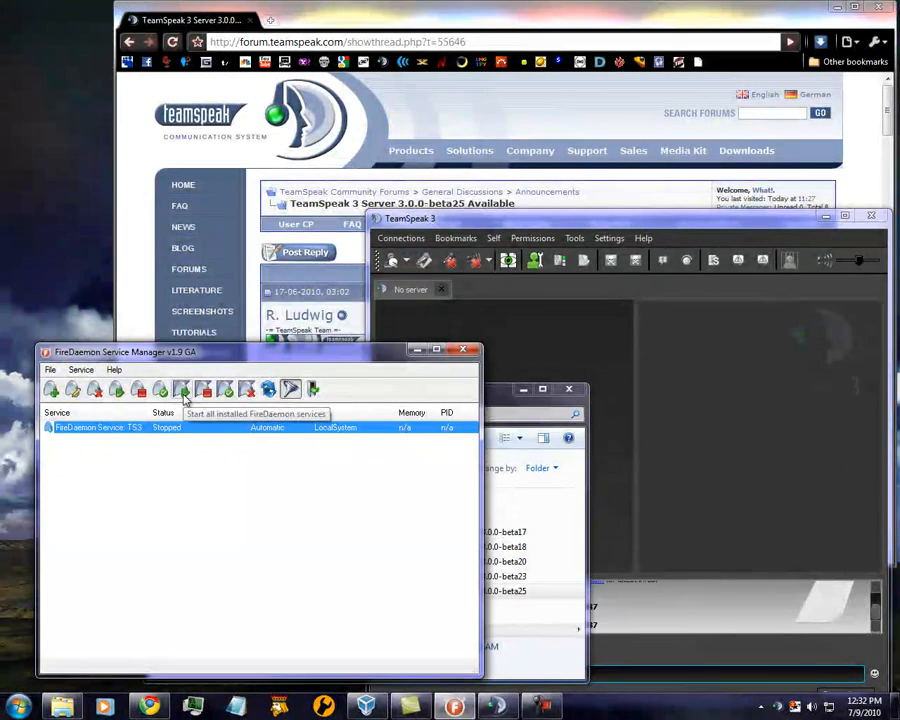
Step: Start all installed FireDaemon services so TS3 runs again
click(184, 390)
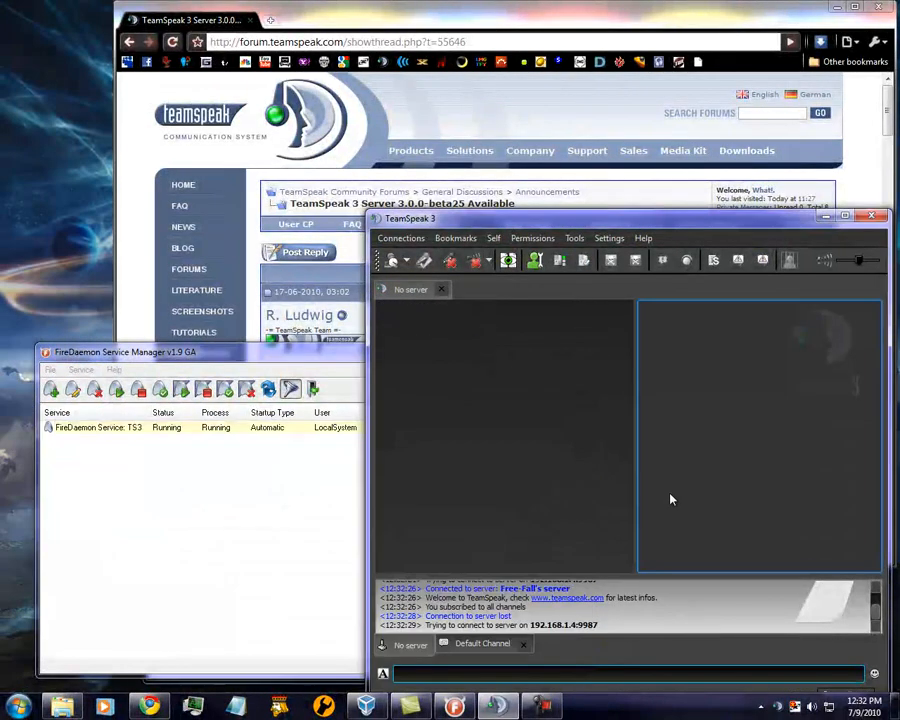
mouse_move(502, 288)
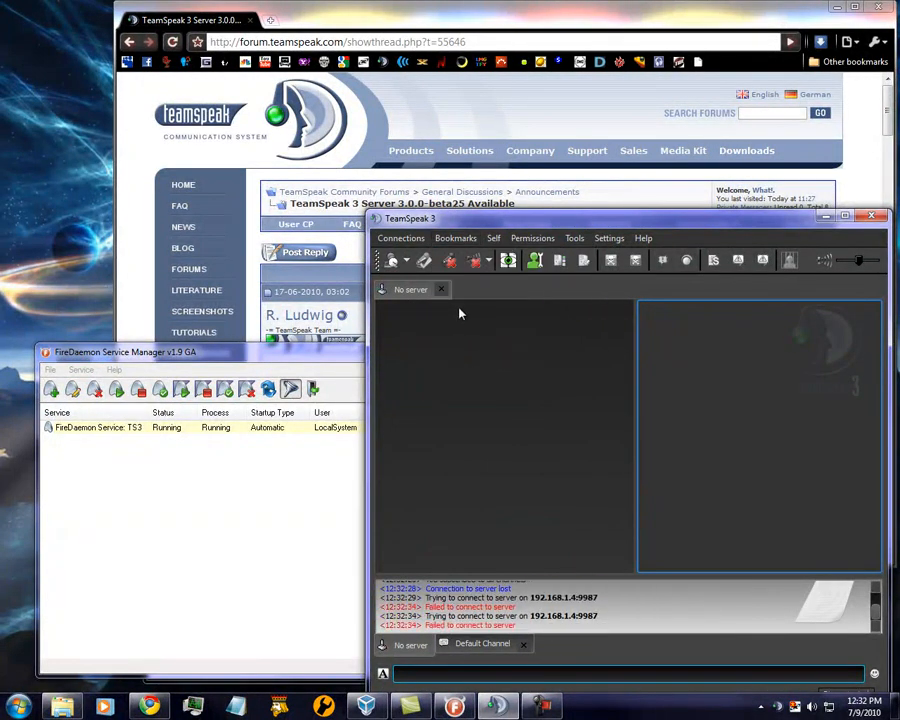
mouse_move(510, 376)
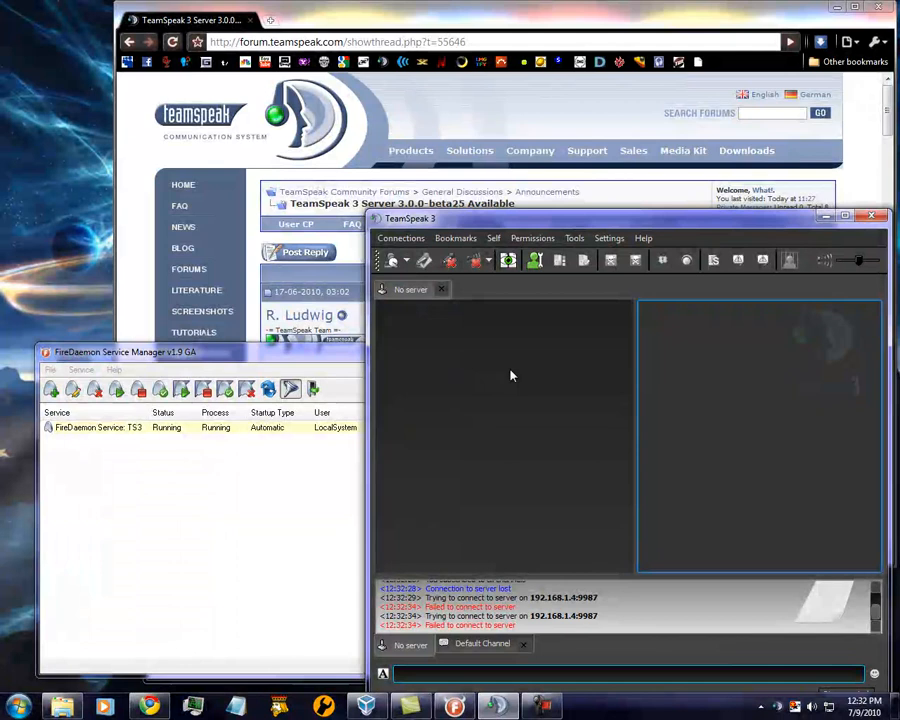
mouse_move(490, 378)
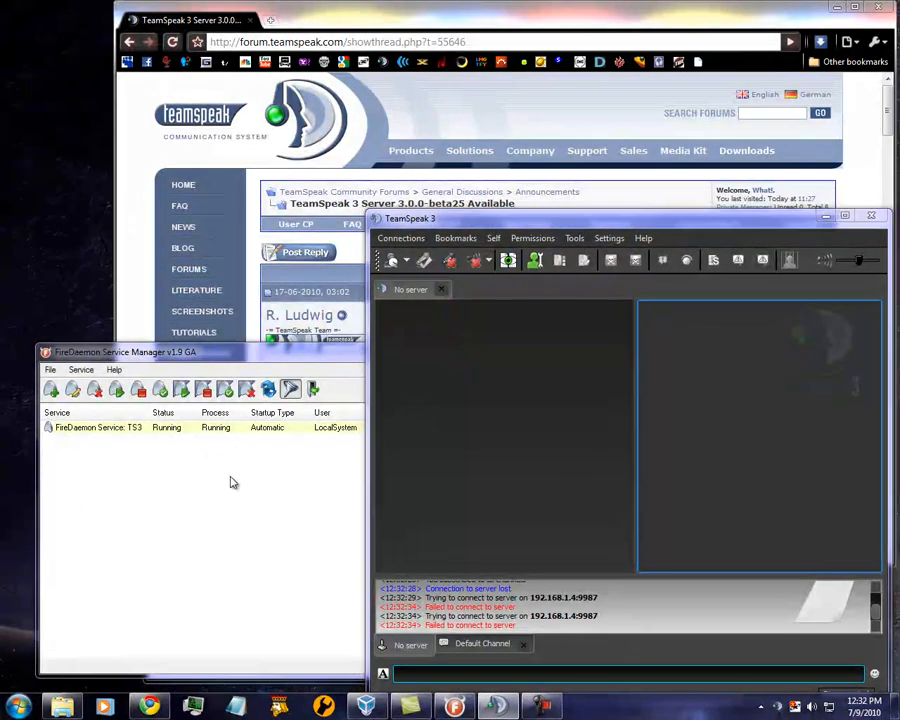
Step: Reconnect to the GMRZ TeamSpeak 3 Server bookmark and kick the duplicate Free-Fall1 client
click(456, 238)
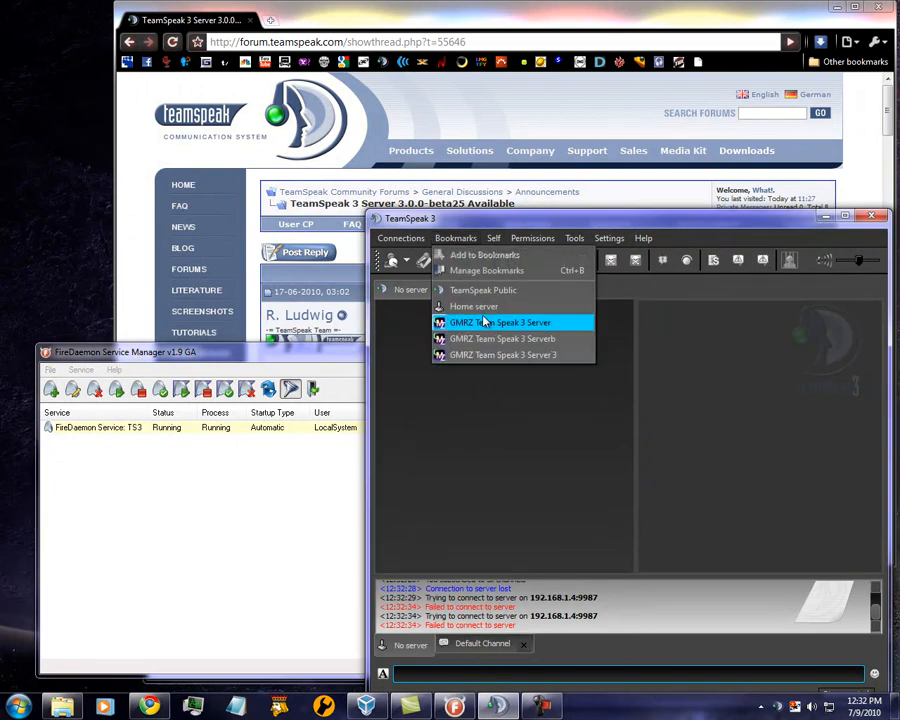
click(500, 322)
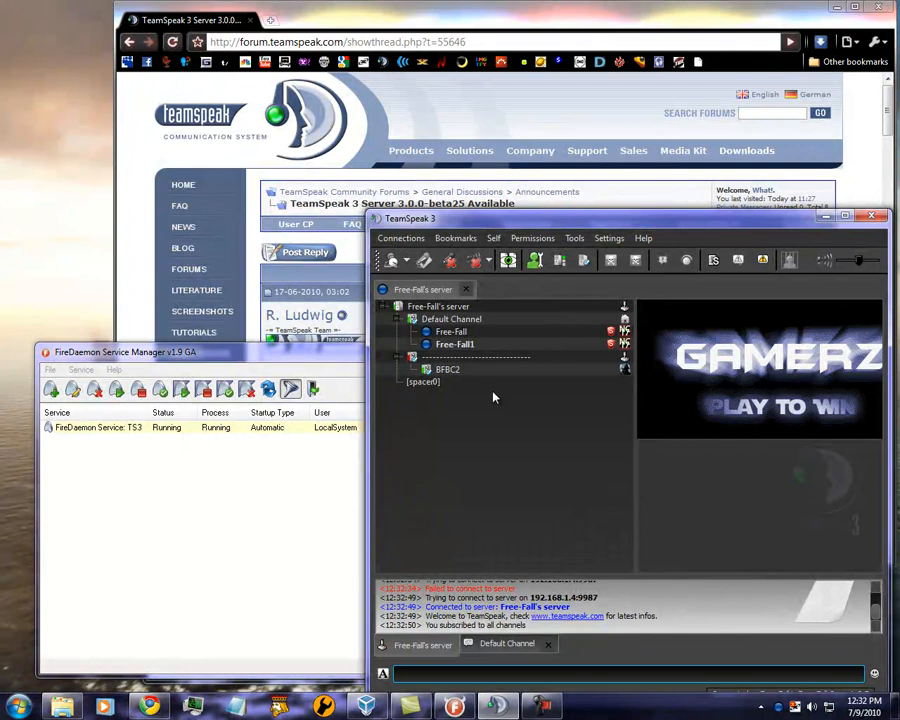
right_click(450, 332)
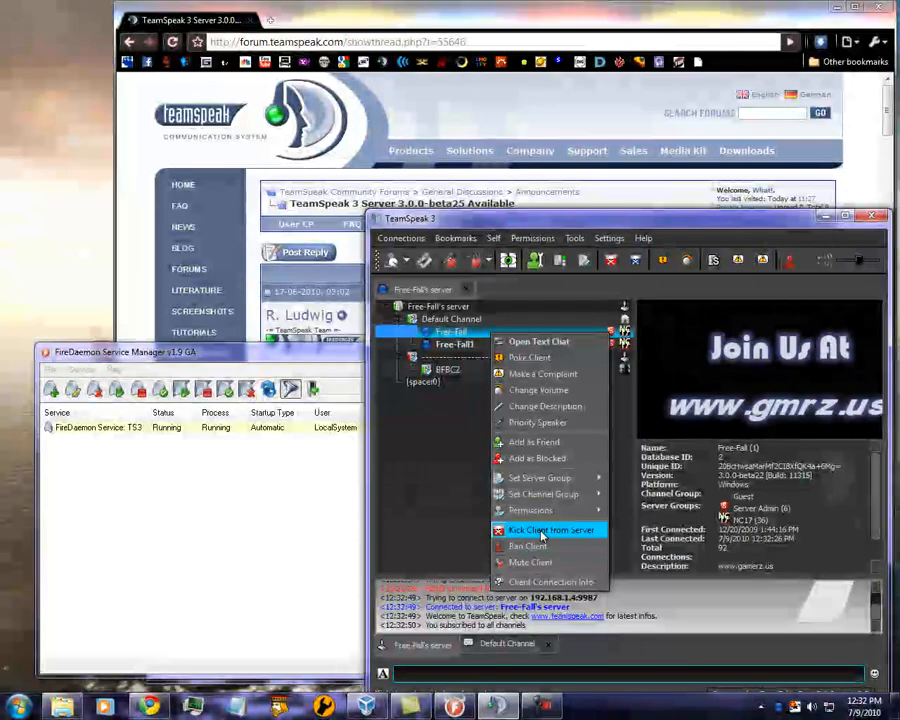
click(550, 530)
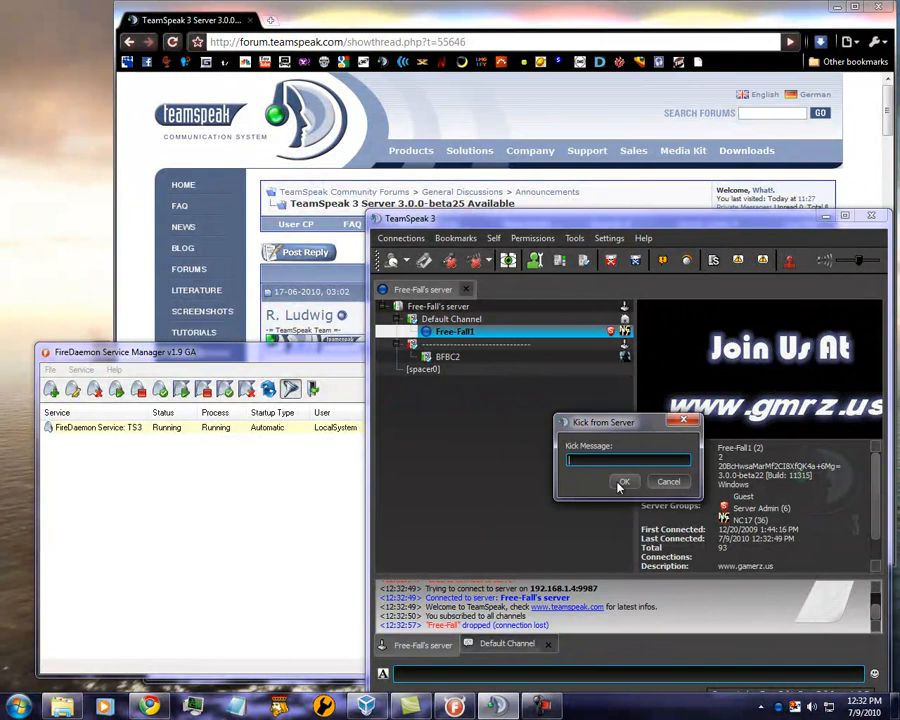
click(624, 482)
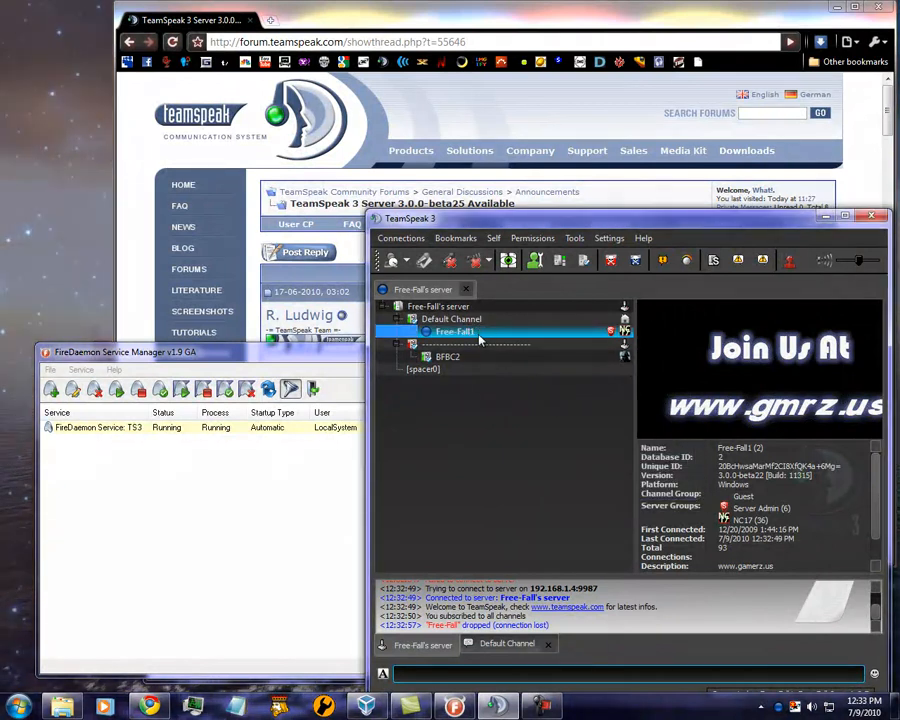